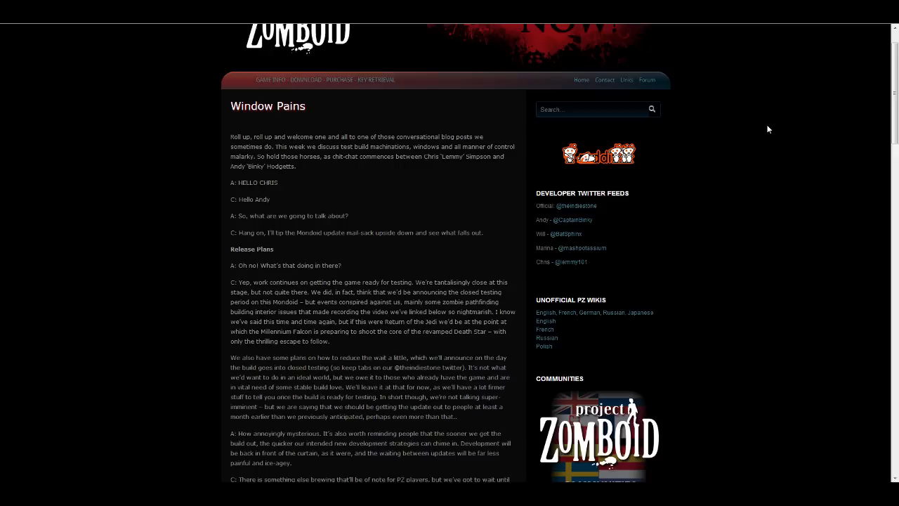
Scroll down the Window Pains post to the Release Plans conversation
scroll("down", 3)
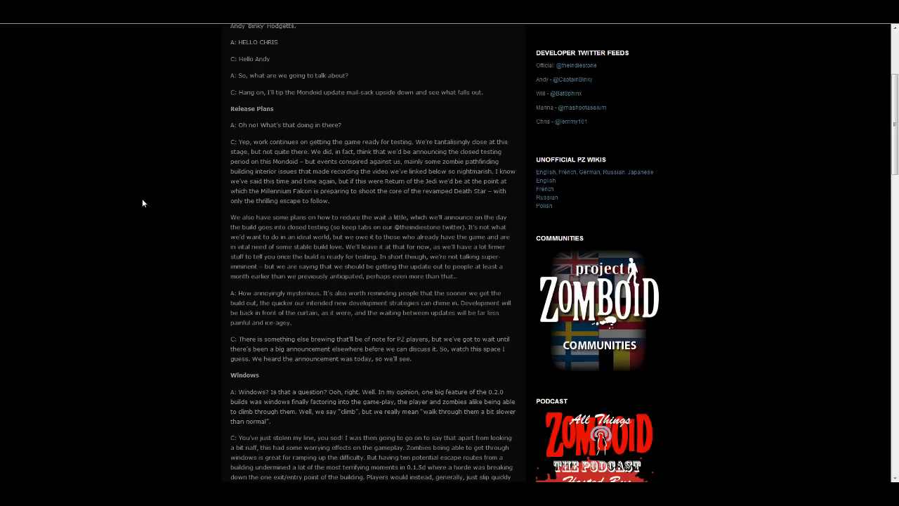
mouse_move(170, 196)
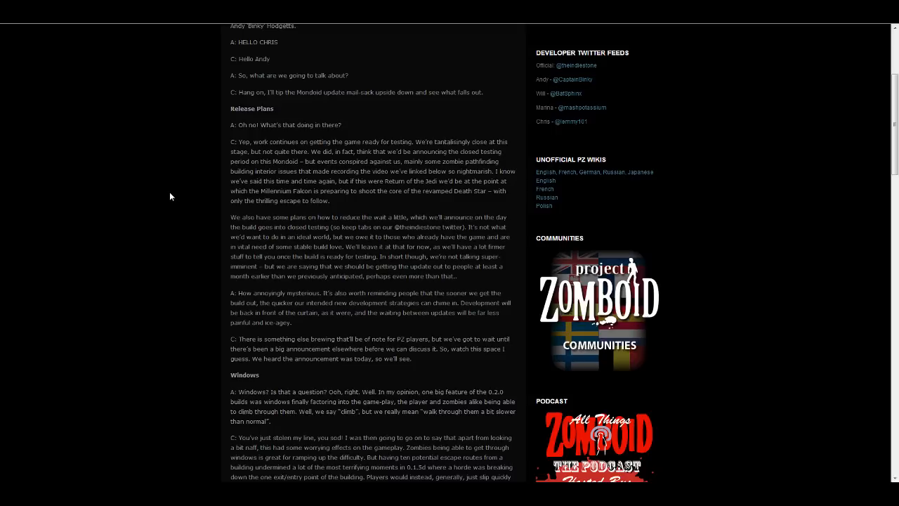
mouse_move(194, 208)
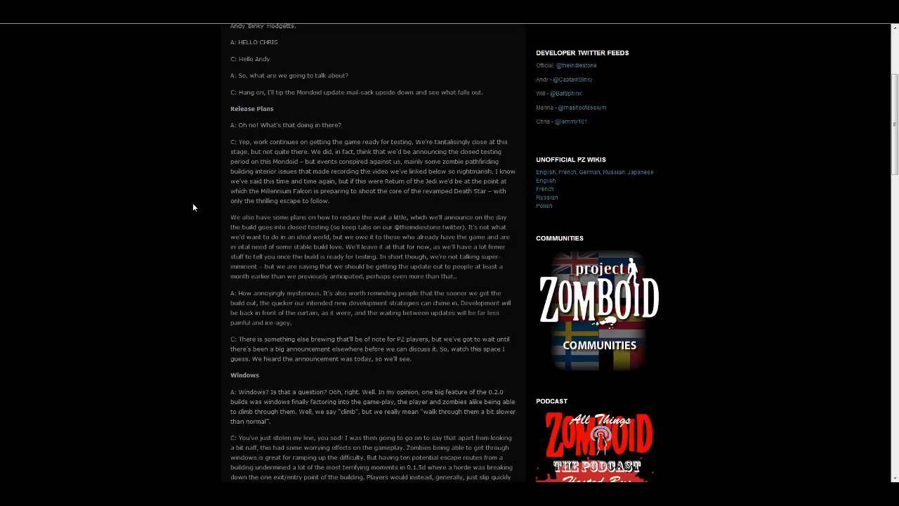
Scroll through the Windows section until the embedded 'Windows Redesigned' YouTube video appears
scroll("down", 3)
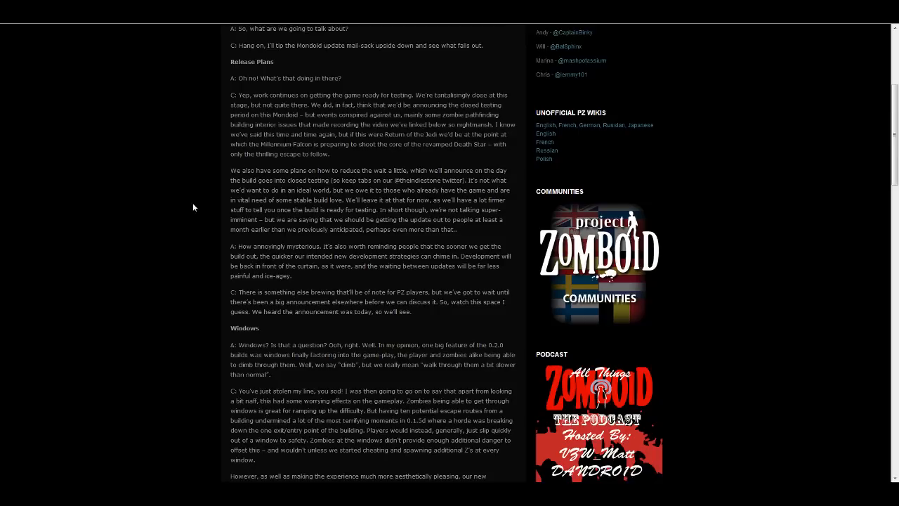
scroll("down", 3)
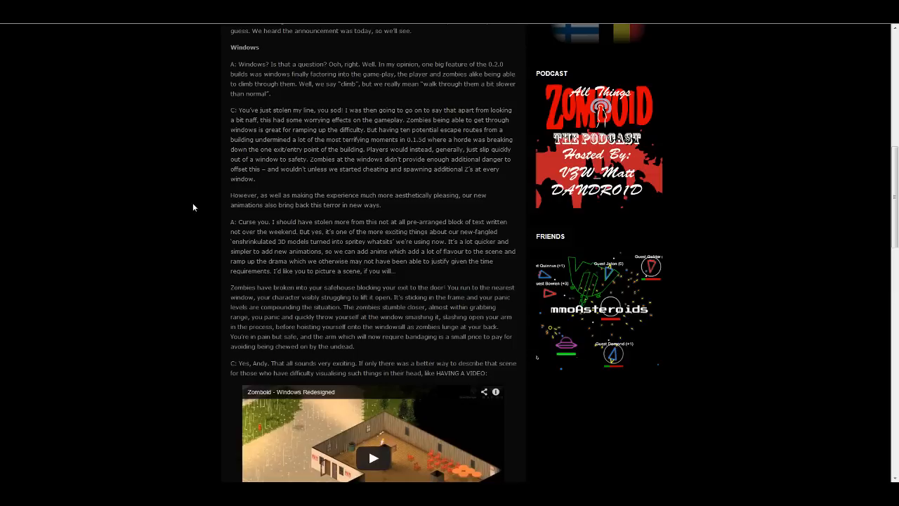
Bring the embedded 'Zomboid - Windows Redesigned' video into view and start playing it
scroll("down", 3)
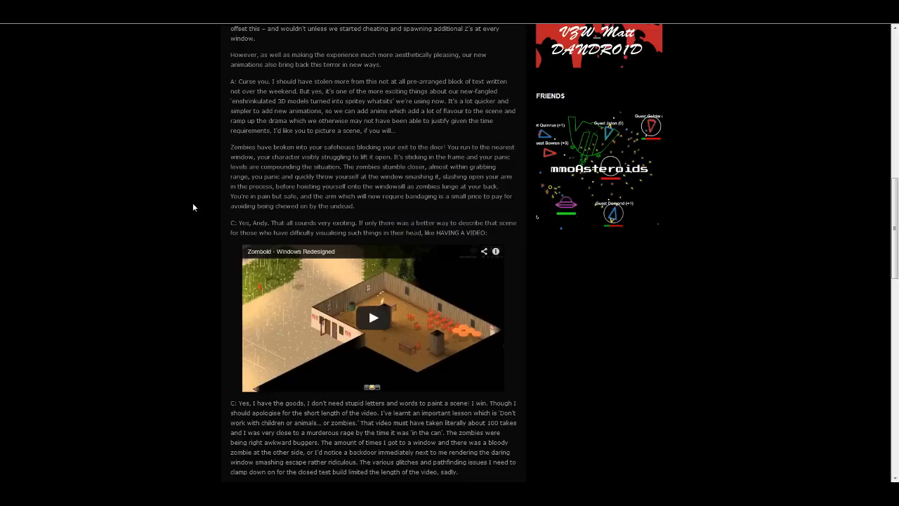
scroll("down", 3)
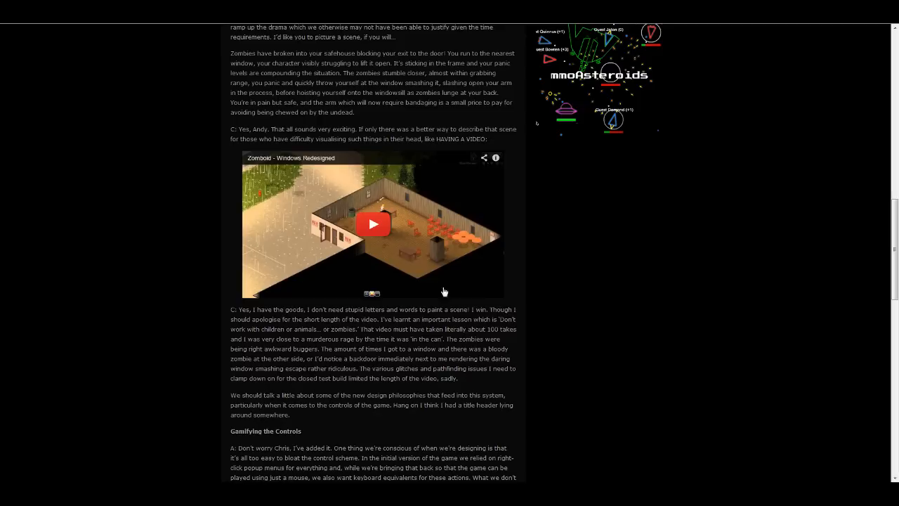
left_click(374, 223)
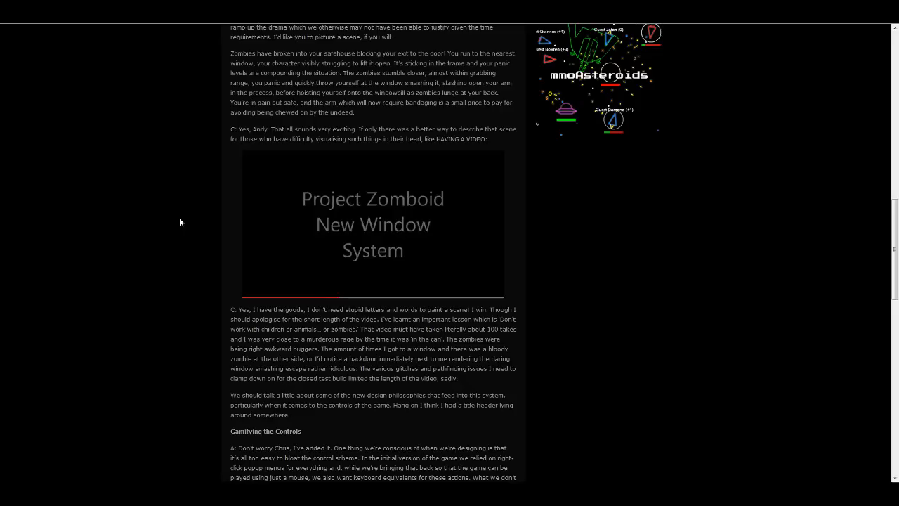
Let the Windows Redesigned video play through its montage to the end screen
left_click(372, 224)
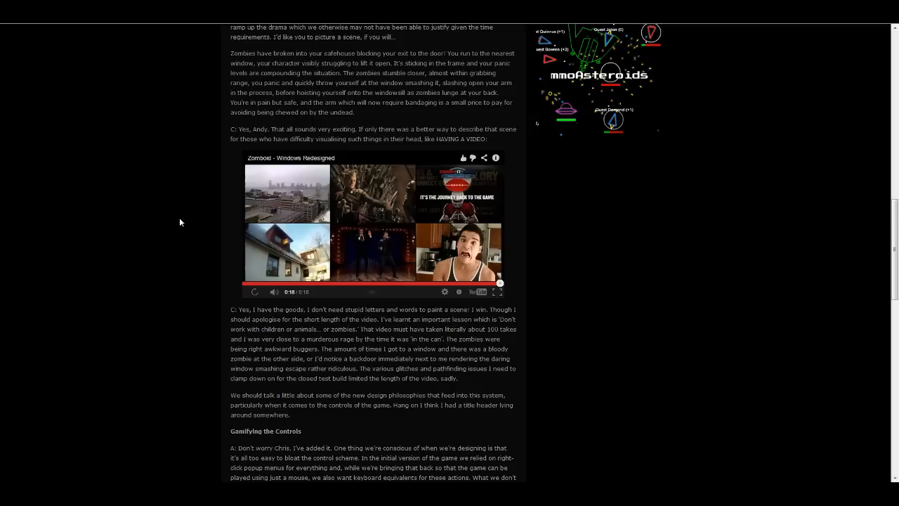
Scroll past the finished video into the 'Gamifying the Controls' section
scroll("down", 3)
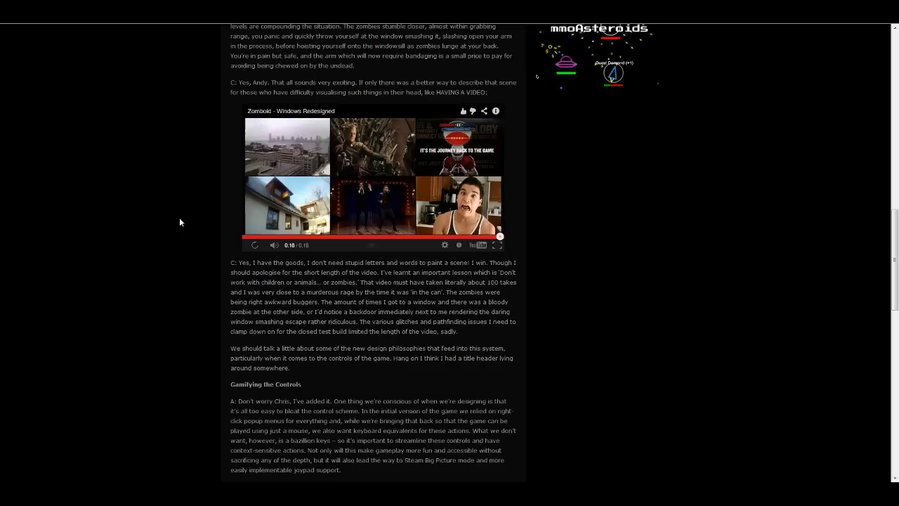
Scroll back up to the top of the Window Pains post with its title showing
scroll("down", 3)
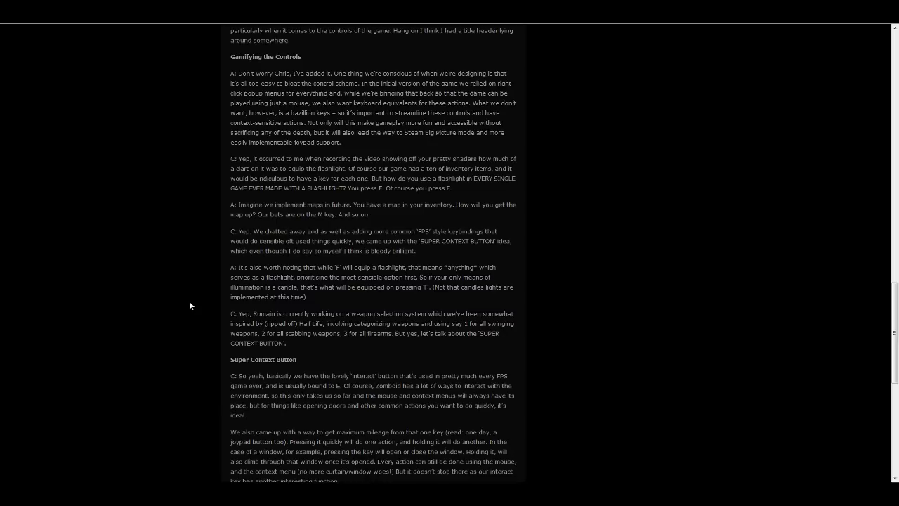
scroll("up", 3)
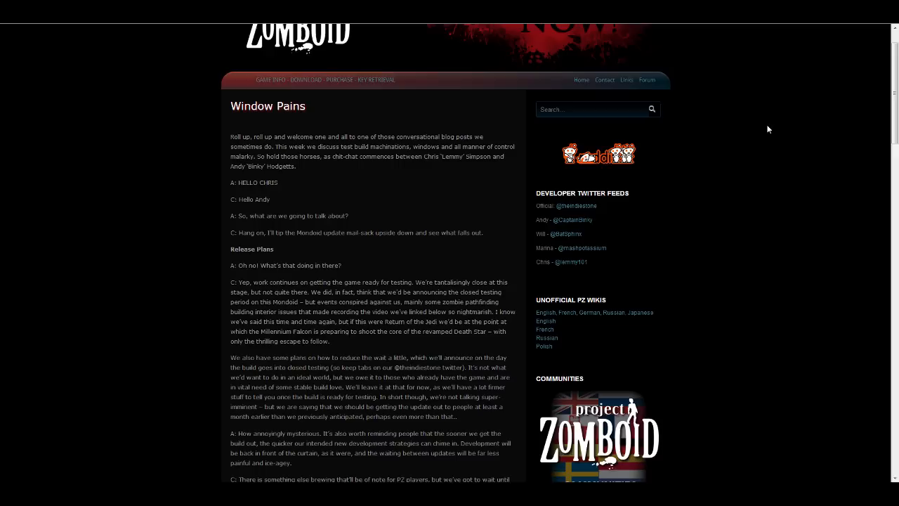